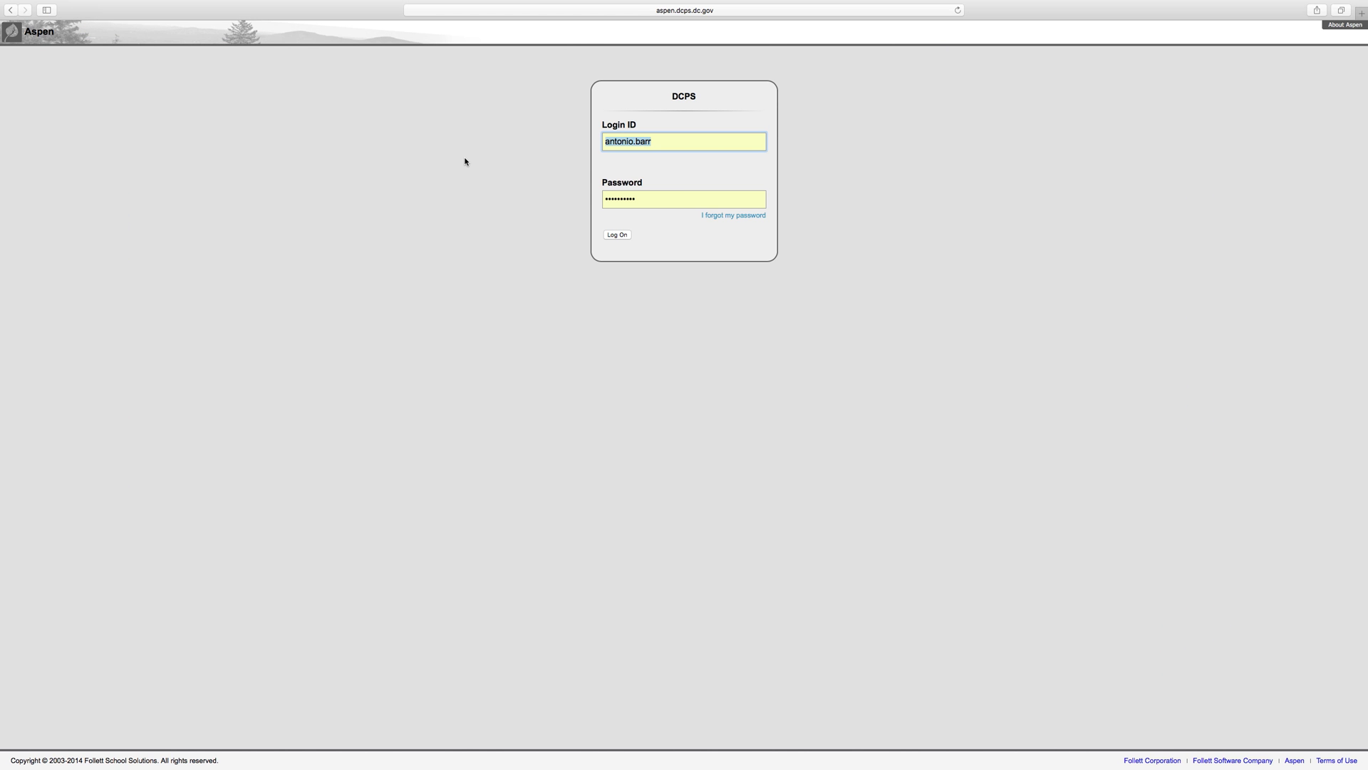
Log on to DCPS Aspen with the entered login ID and password
click(615, 234)
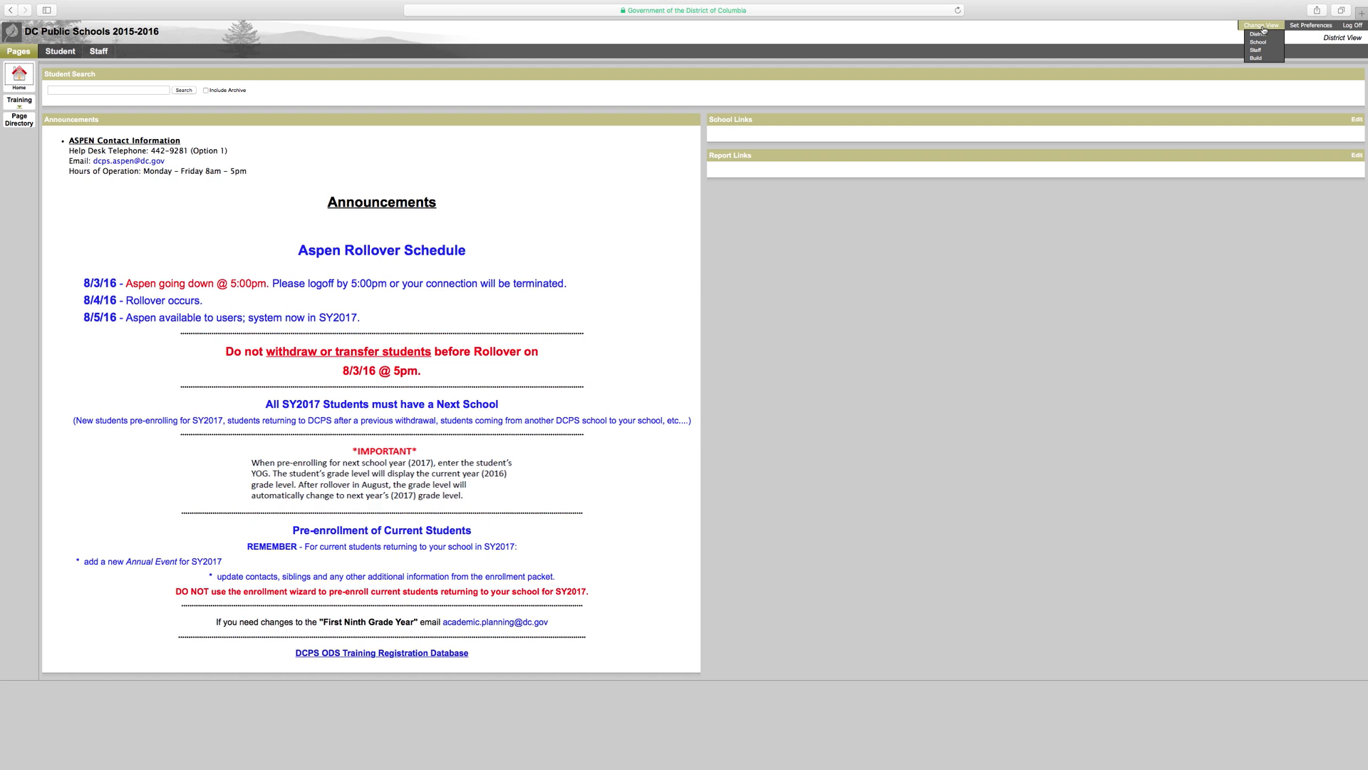
click(1255, 50)
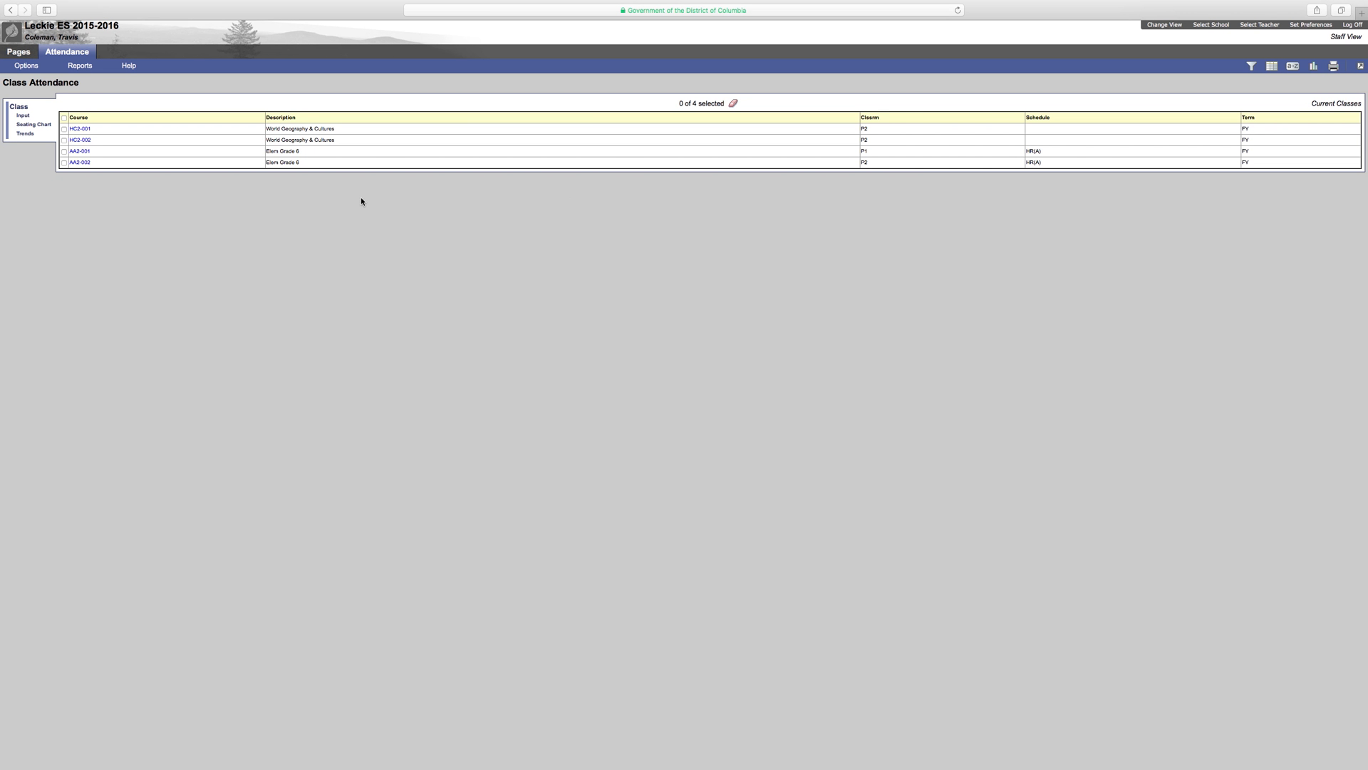